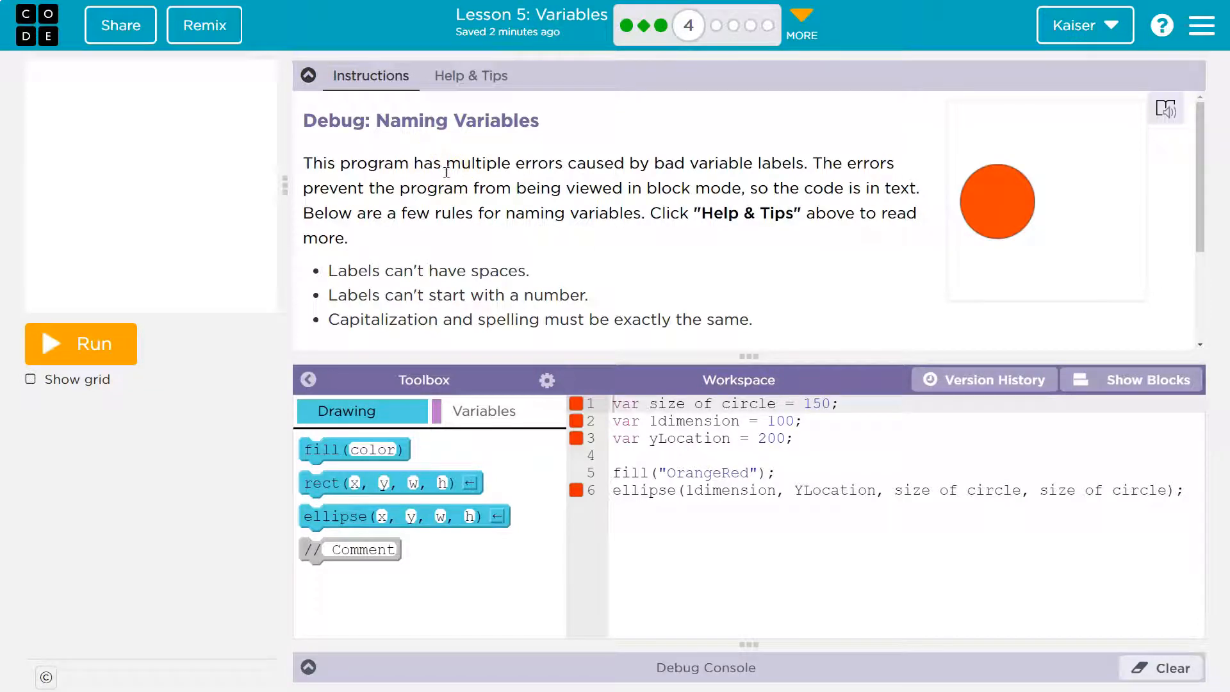
pyautogui.moveTo(791, 179)
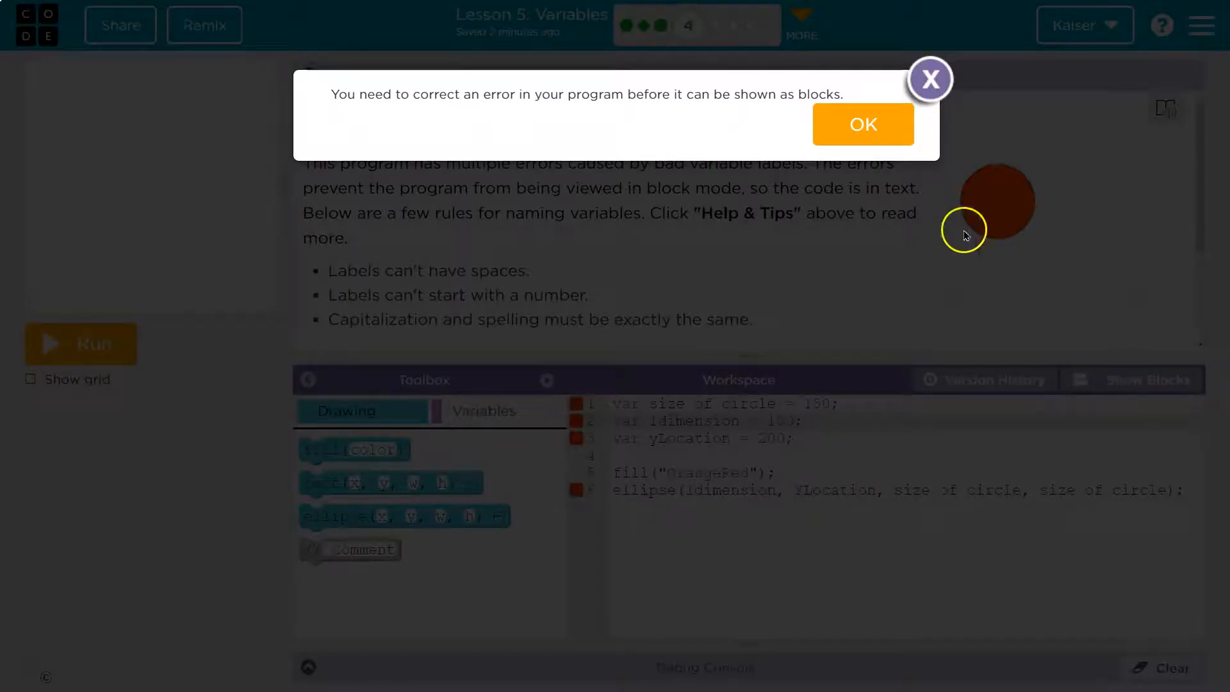
# - Dismiss the fix-errors message and review the lesson reference before editing
pyautogui.click(863, 125)
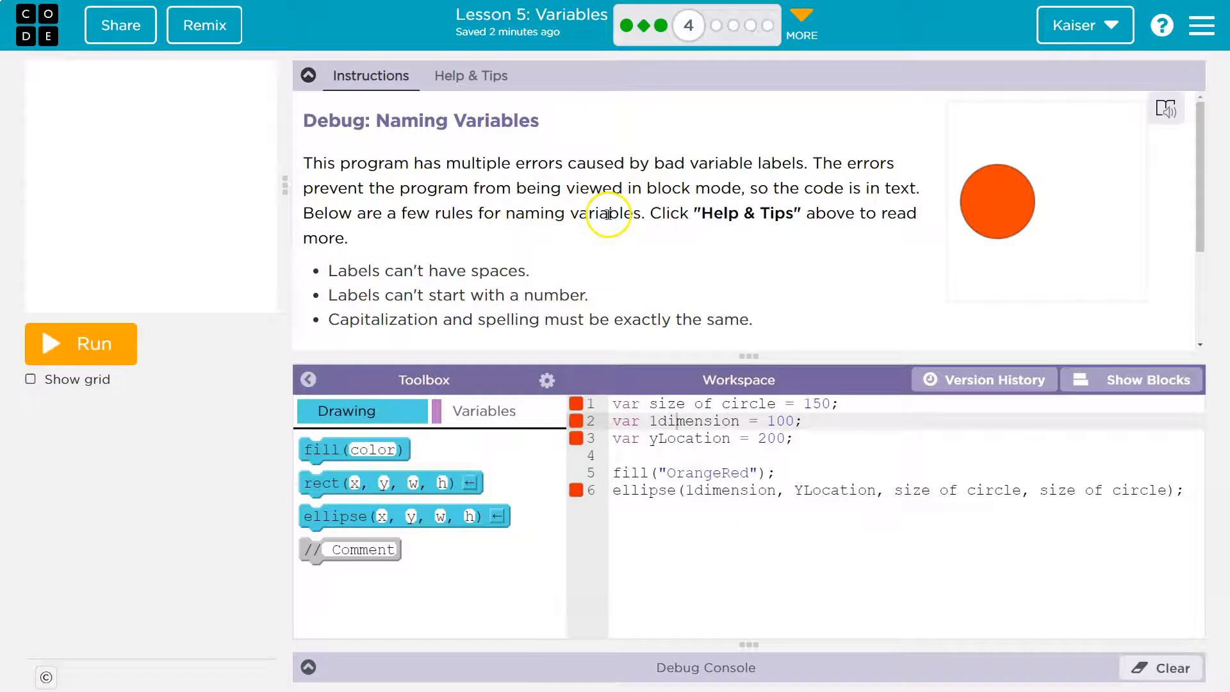
pyautogui.moveTo(873, 221)
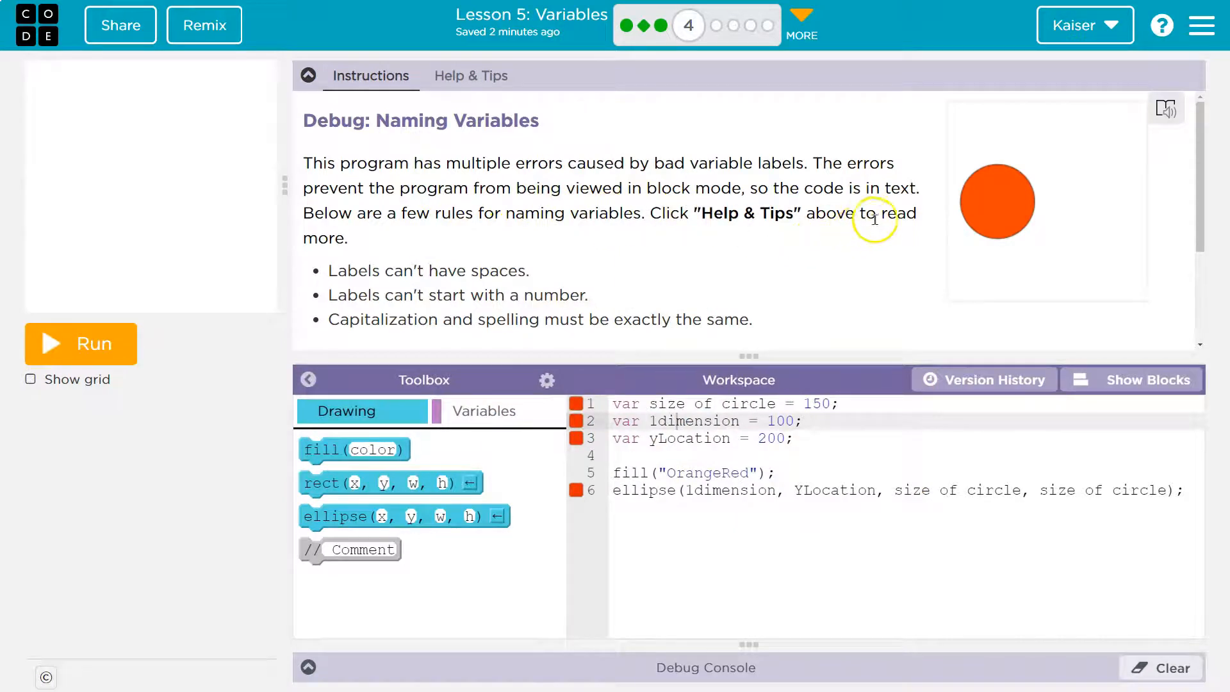
pyautogui.click(472, 76)
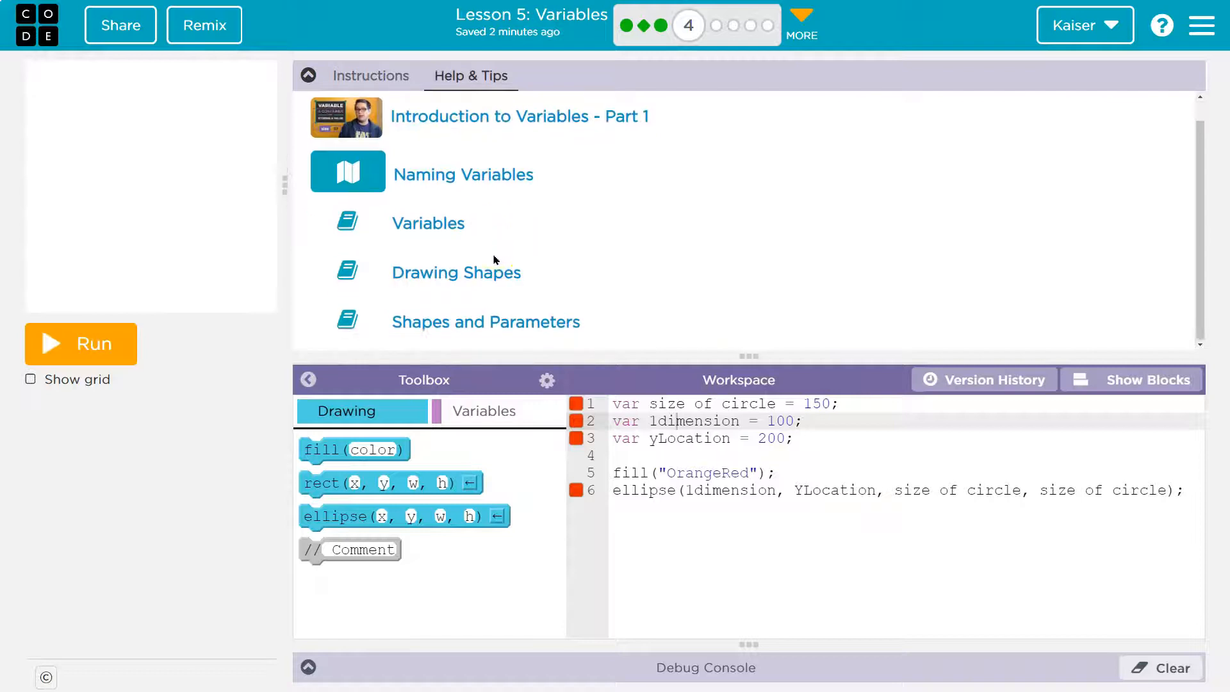
pyautogui.click(370, 75)
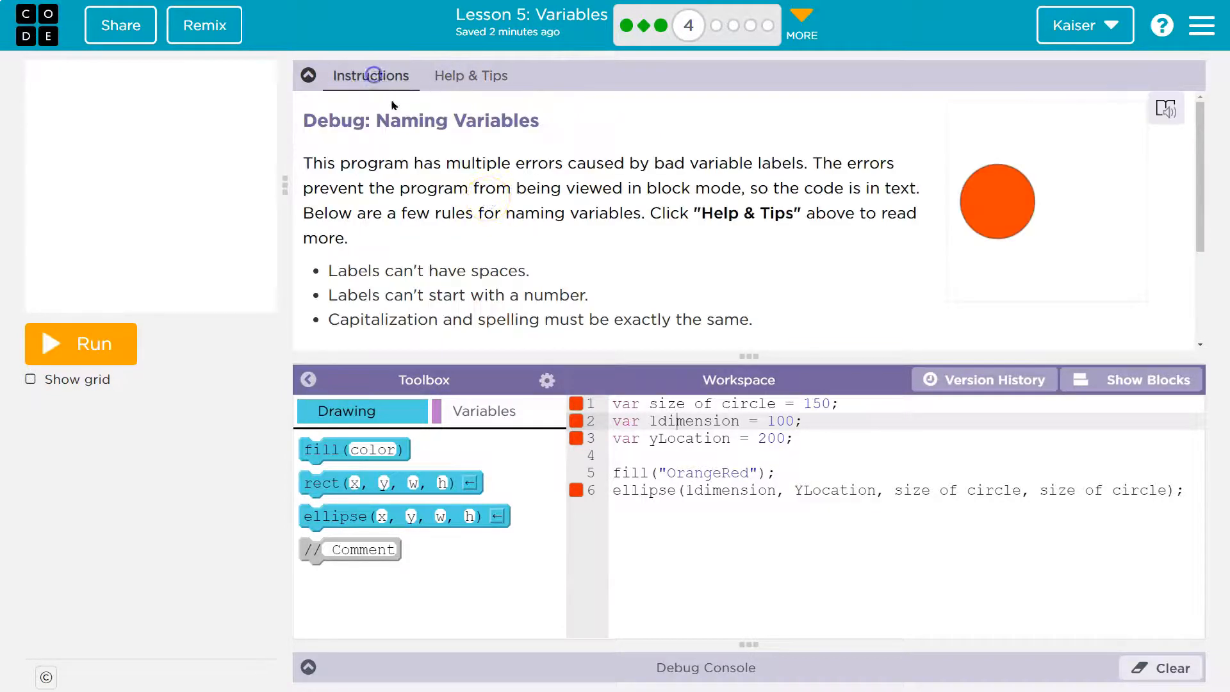
# - Rename line 1's label to sizeofcircle and line 2's 1dimension to dimension
pyautogui.doubleClick(449, 272)
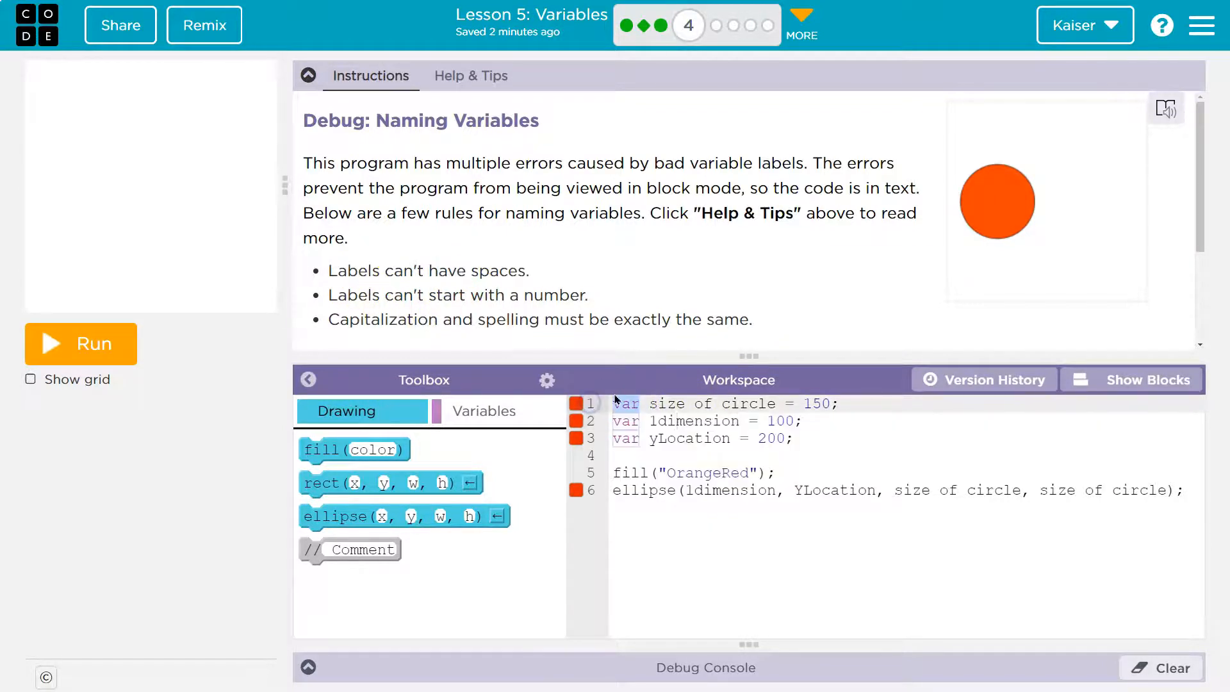
pyautogui.click(669, 403)
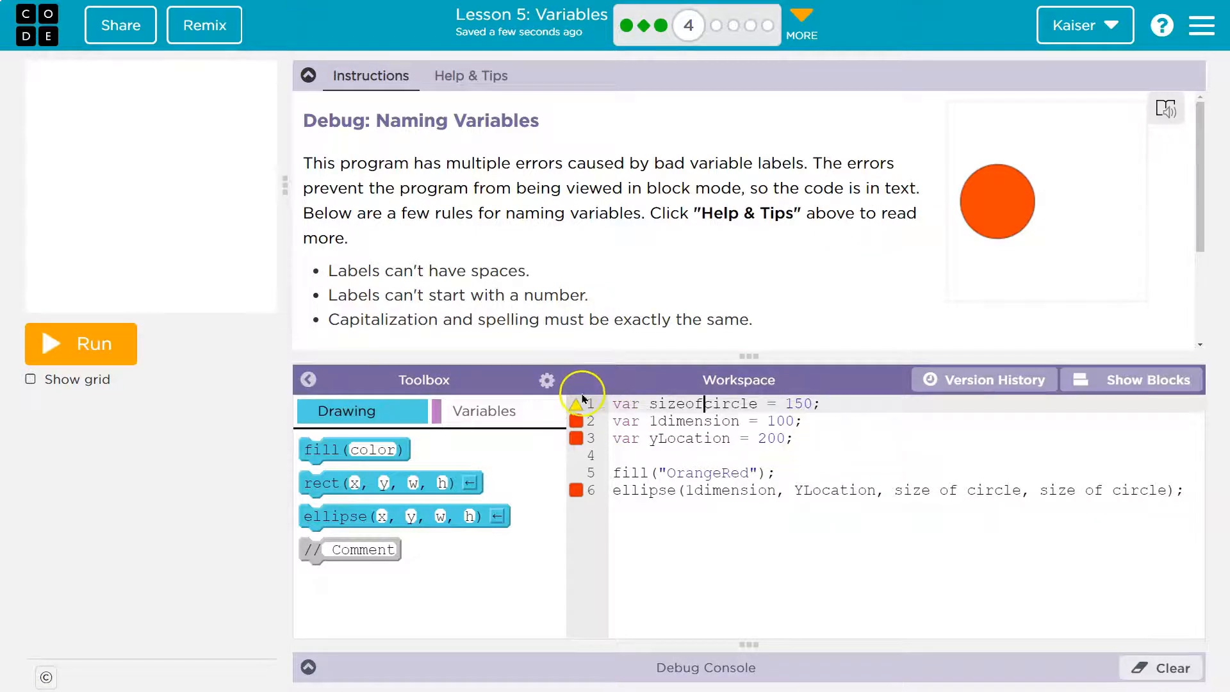
pyautogui.moveTo(490, 295)
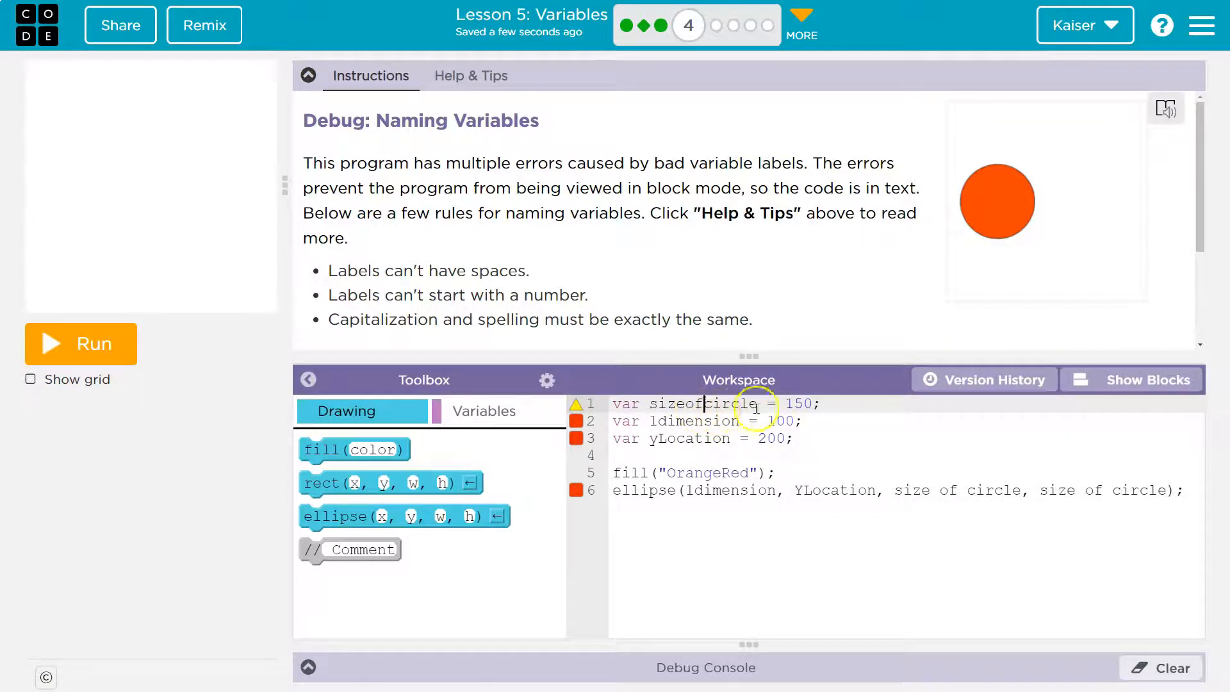
pyautogui.doubleClick(680, 404)
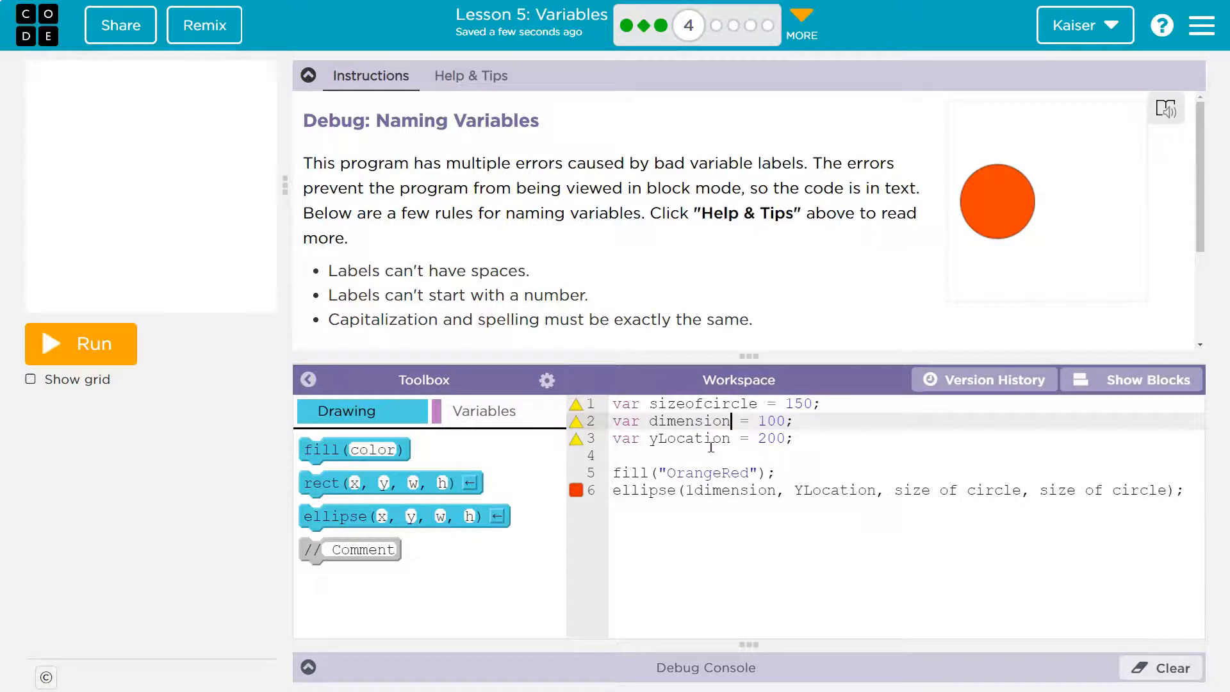
pyautogui.write('3')
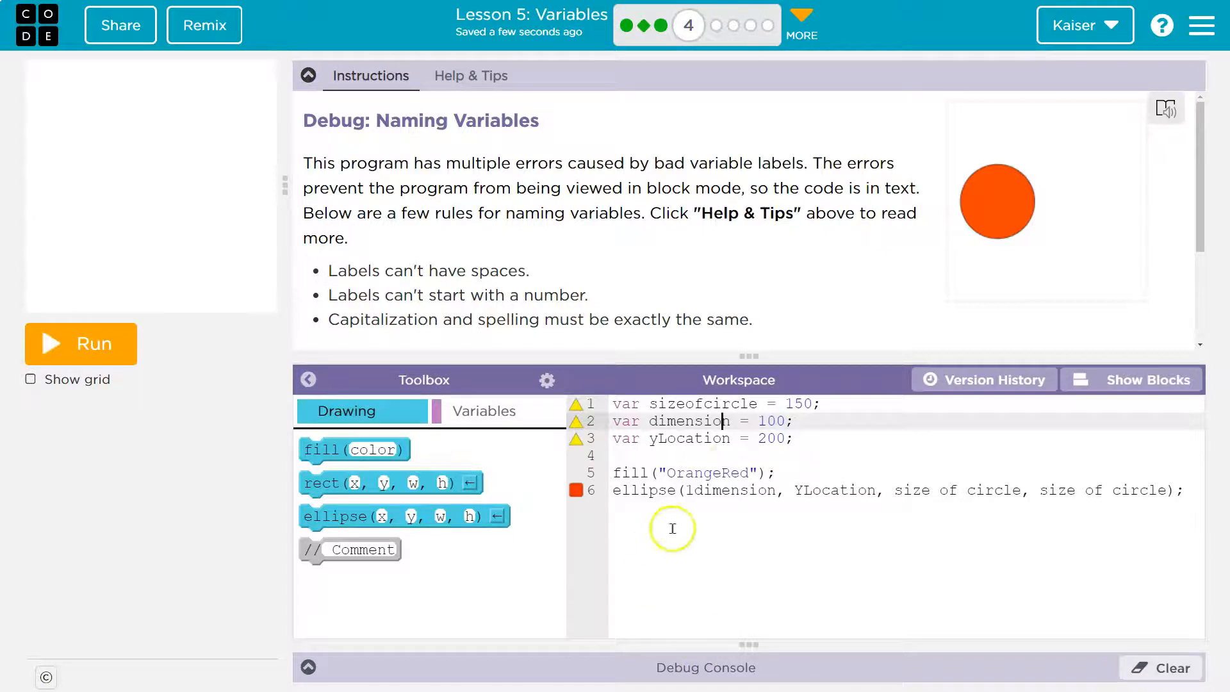
pyautogui.moveTo(515, 326)
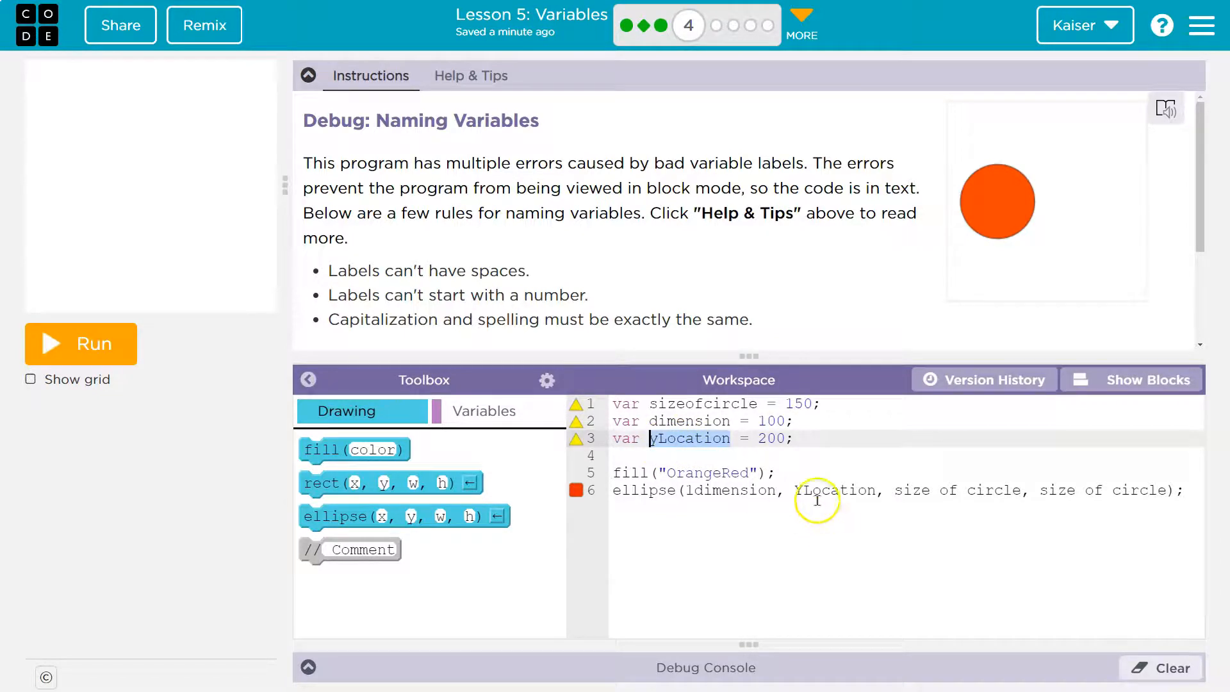
# - Retype YLocation in the ellipse call as yLocation to match its declaration
pyautogui.click(798, 489)
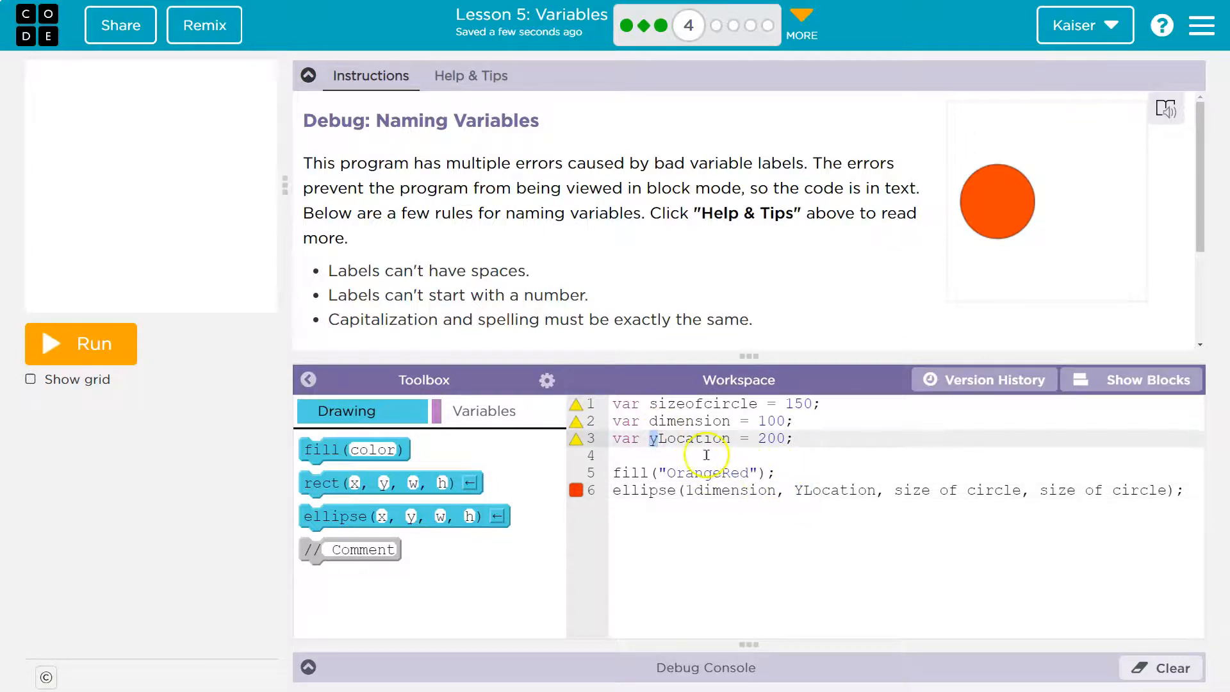
pyautogui.doubleClick(688, 438)
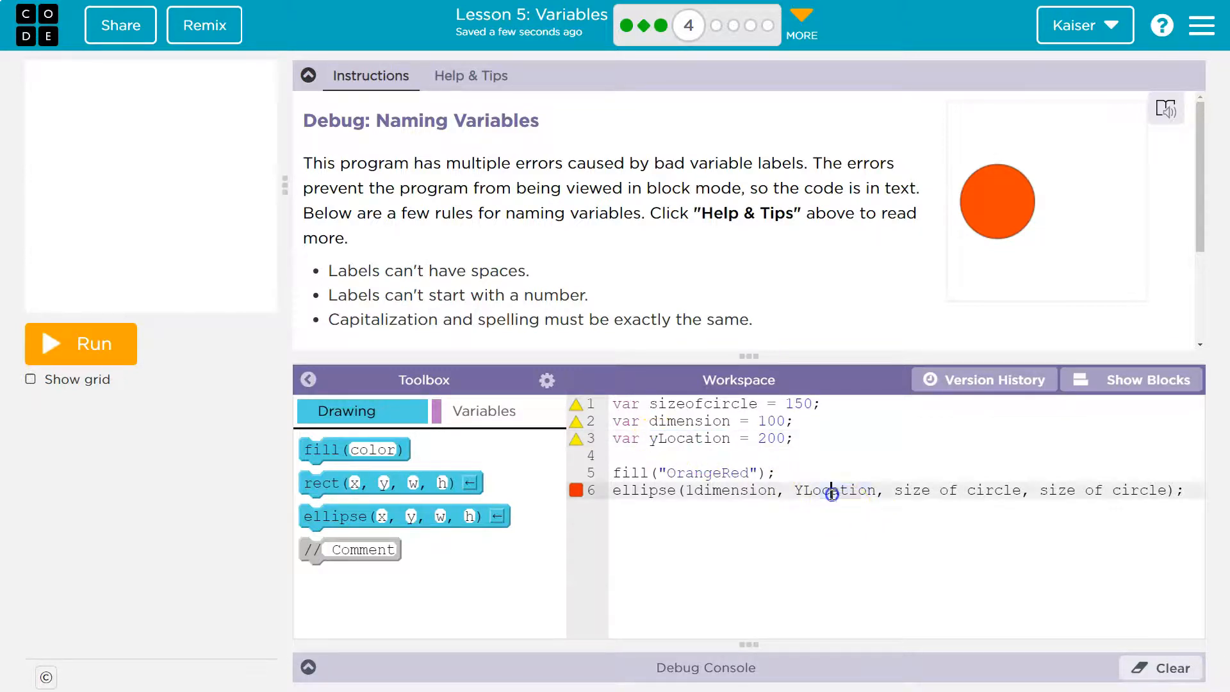
pyautogui.write('re')
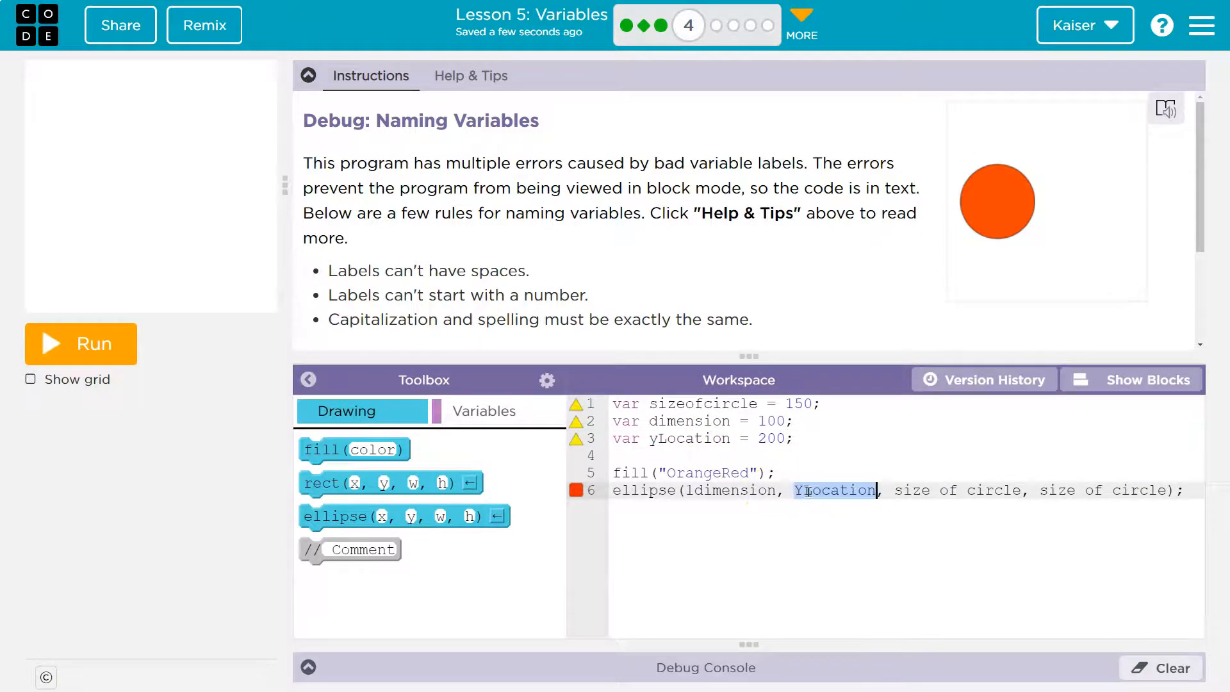
pyautogui.doubleClick(807, 491)
pyautogui.write('7')
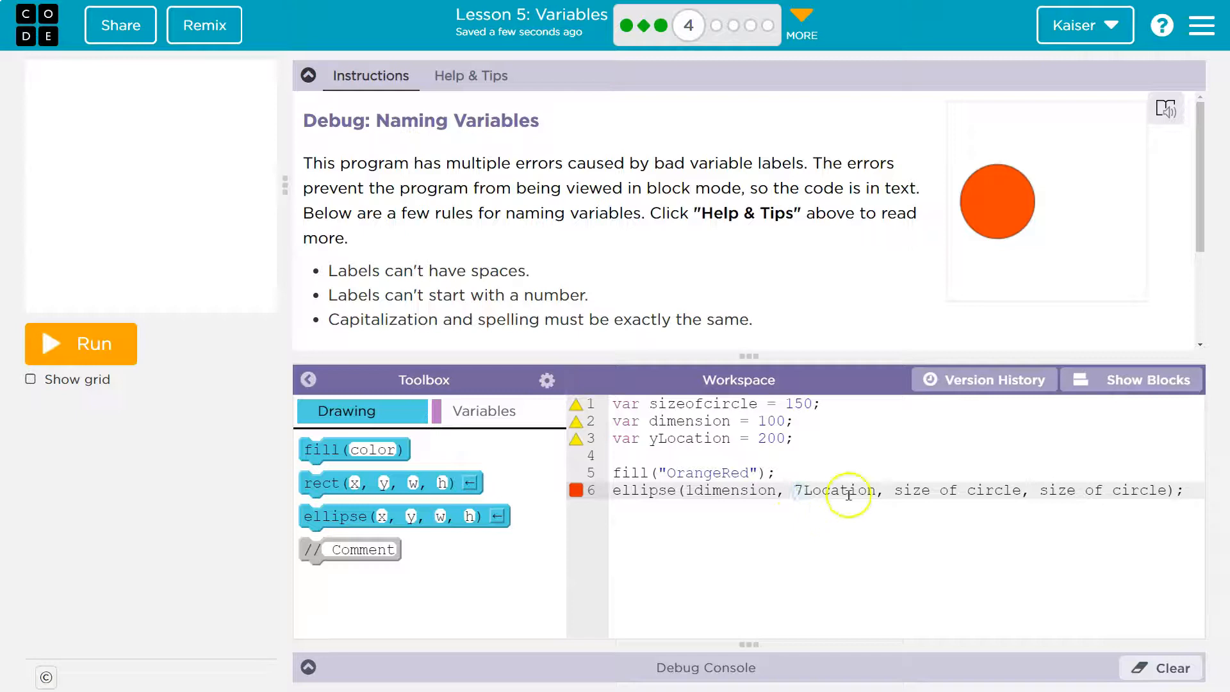
pyautogui.press('Backspace')
pyautogui.write('y')
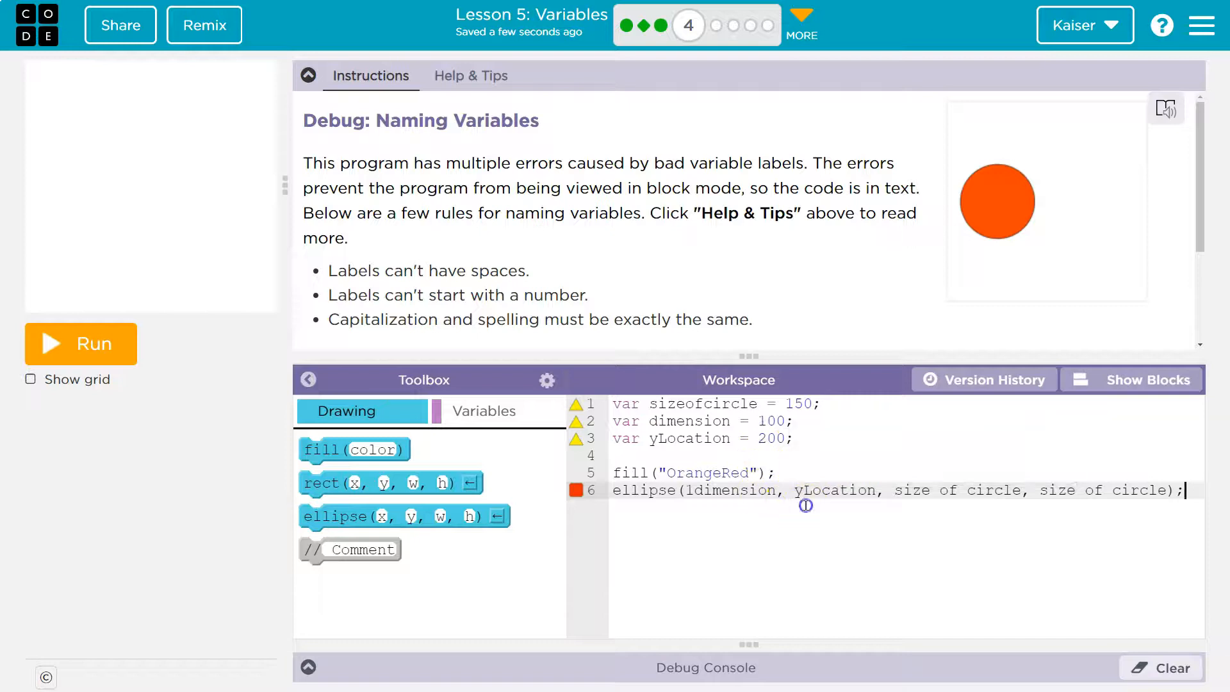
pyautogui.moveTo(799, 471)
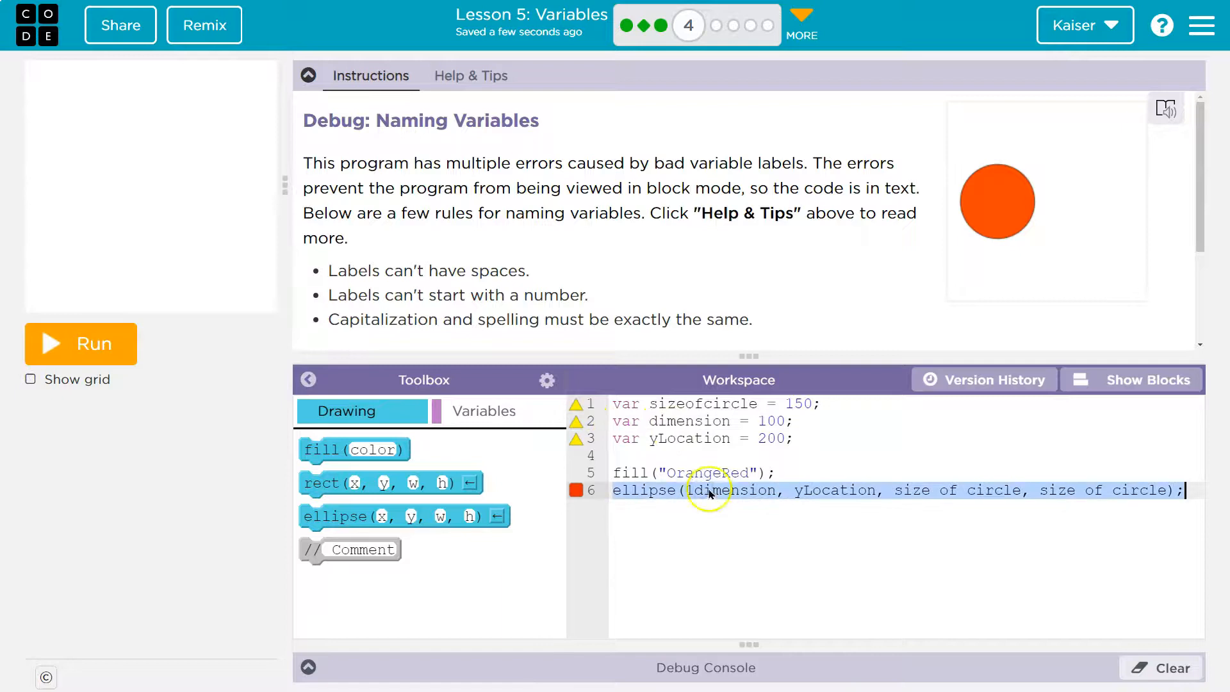
# - Change the ellipse arguments to dimension and sizeofcircle so all names match
pyautogui.click(693, 502)
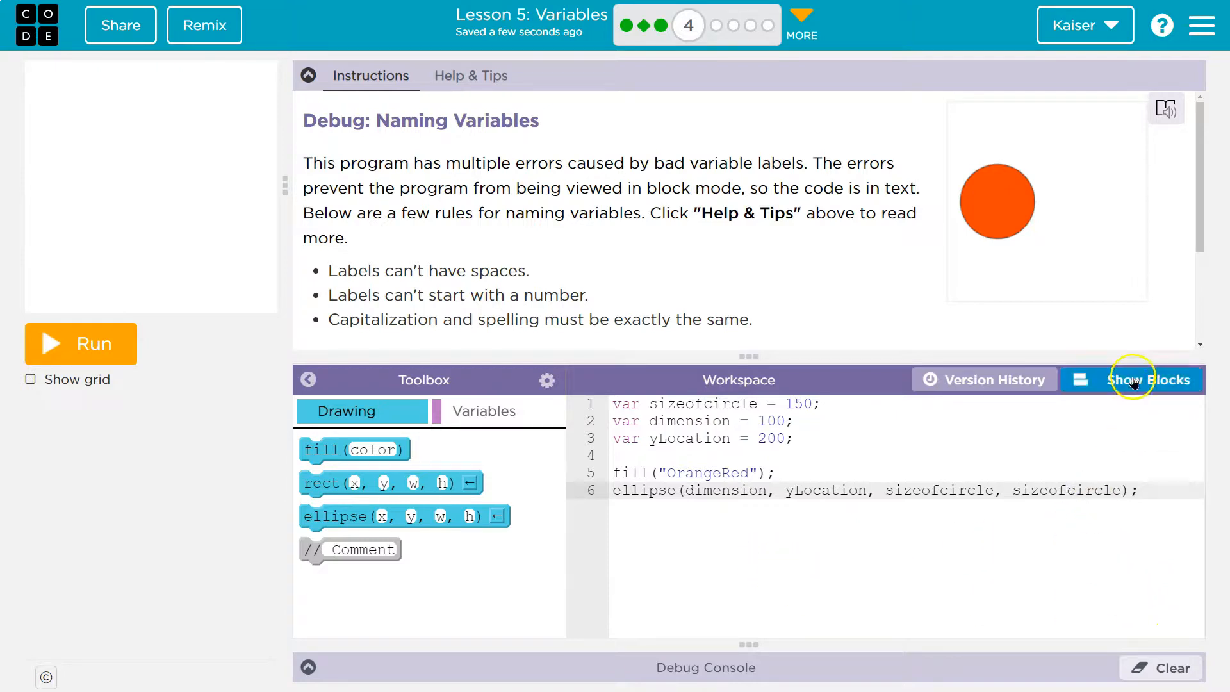
# - Switch to block view and run the program to draw the orange-red circle
pyautogui.click(1150, 379)
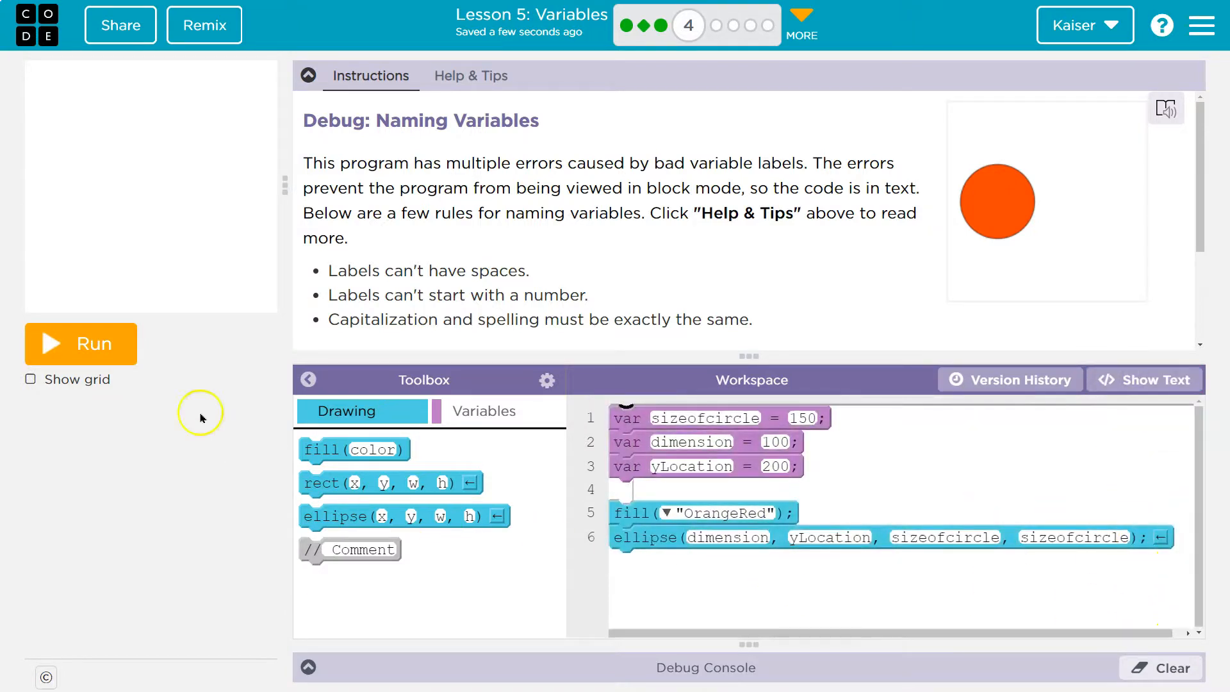
pyautogui.click(81, 343)
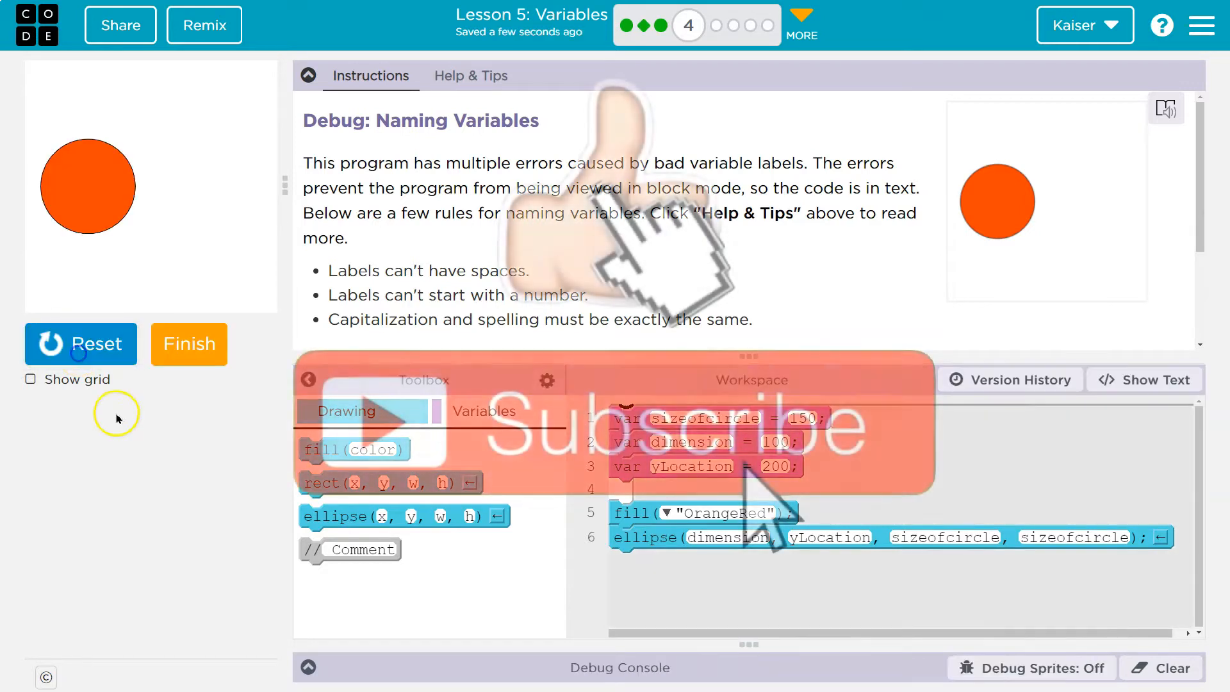